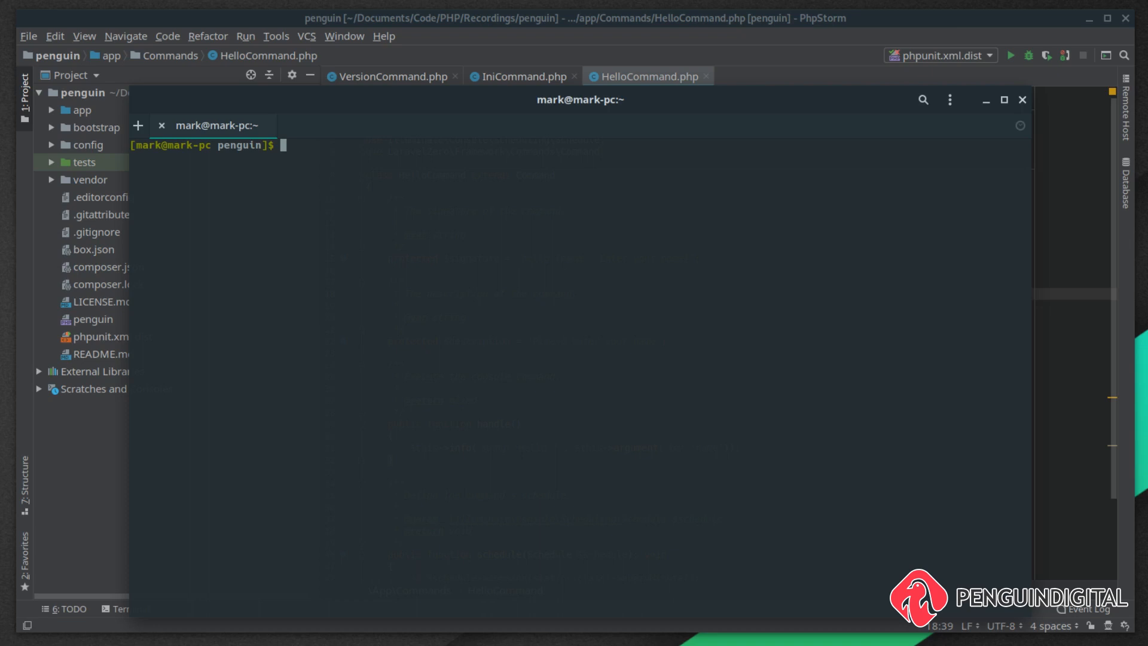
# Run php penguin app:build and enter 0.1 as the build version
pyautogui.write('php')
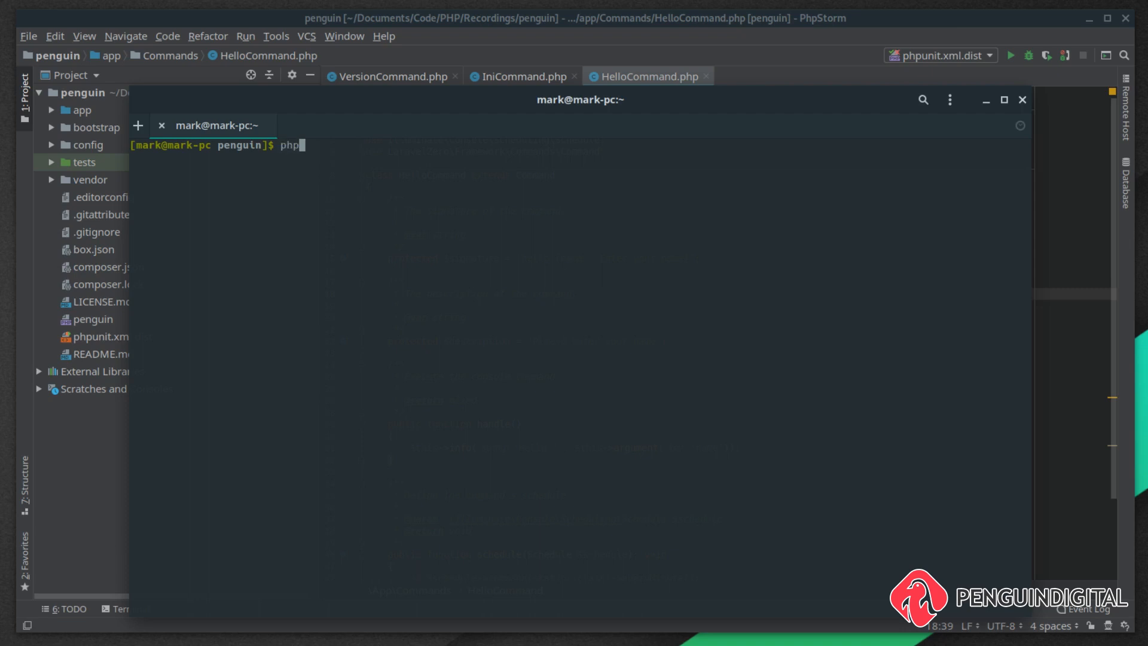
pyautogui.write('penguin')
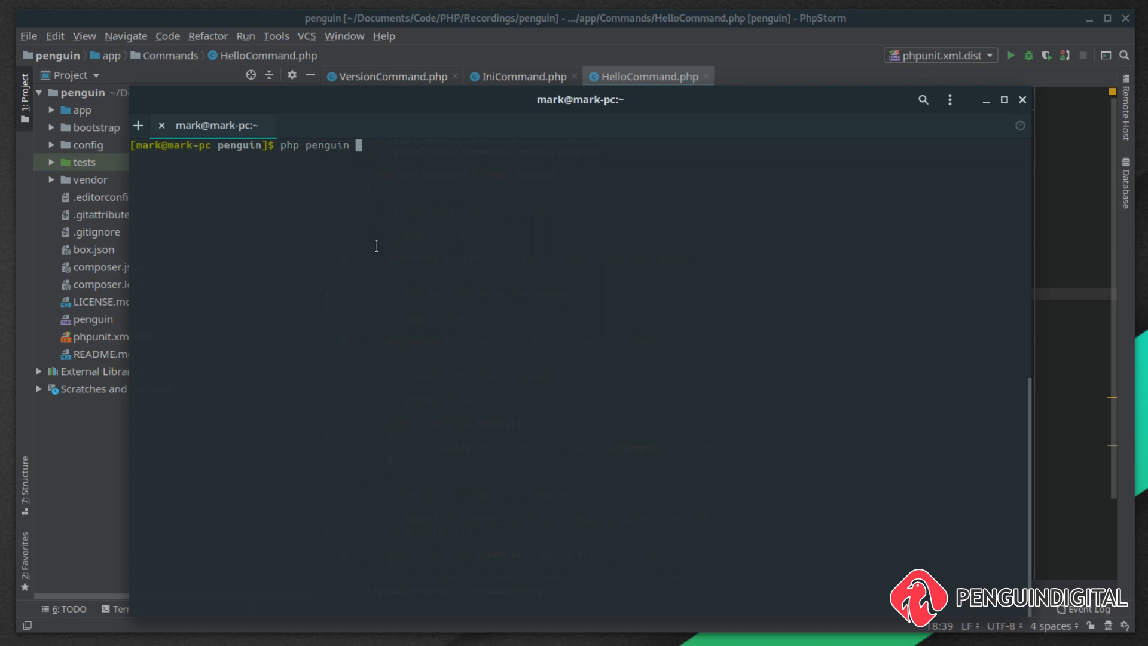
pyautogui.write('app:build')
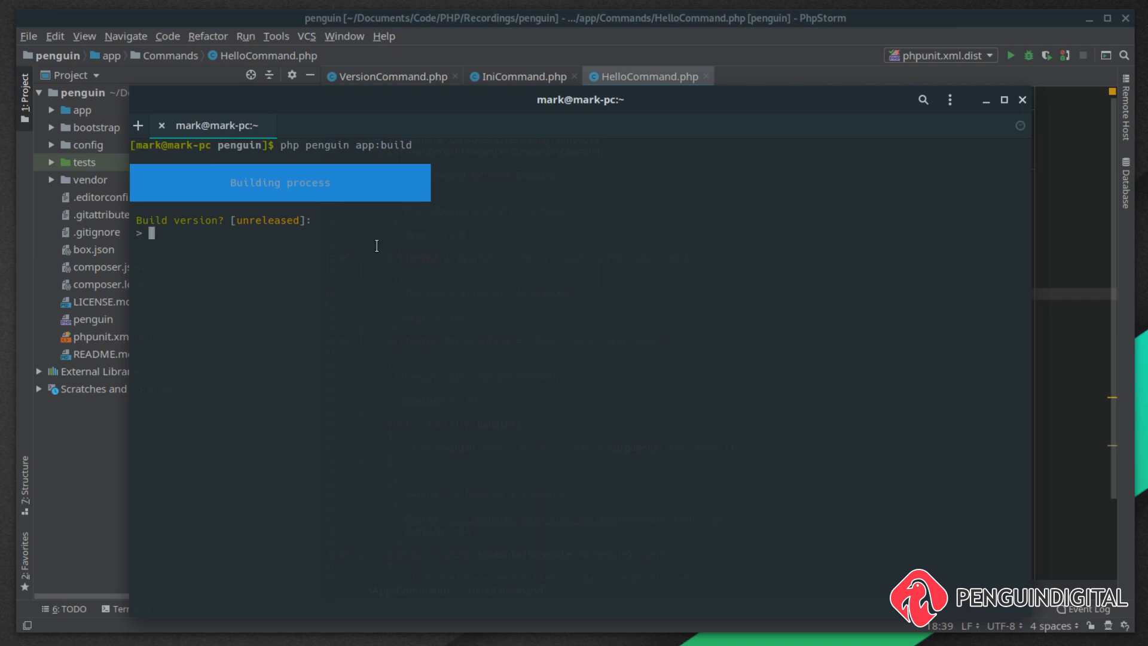
pyautogui.write('0')
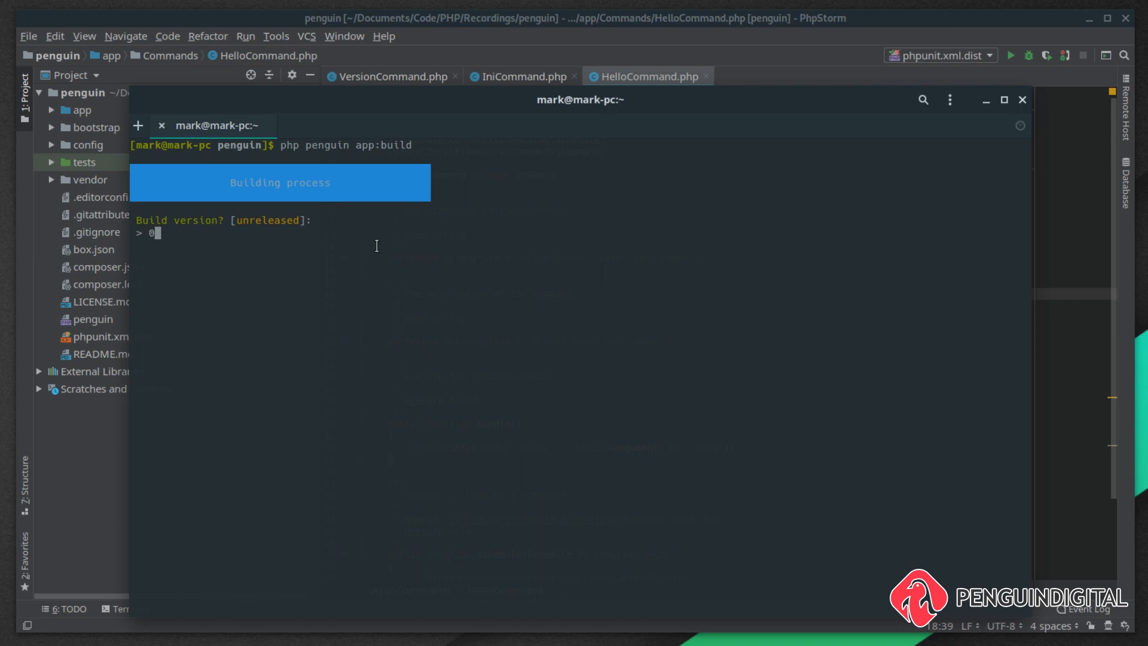
pyautogui.write('.1')
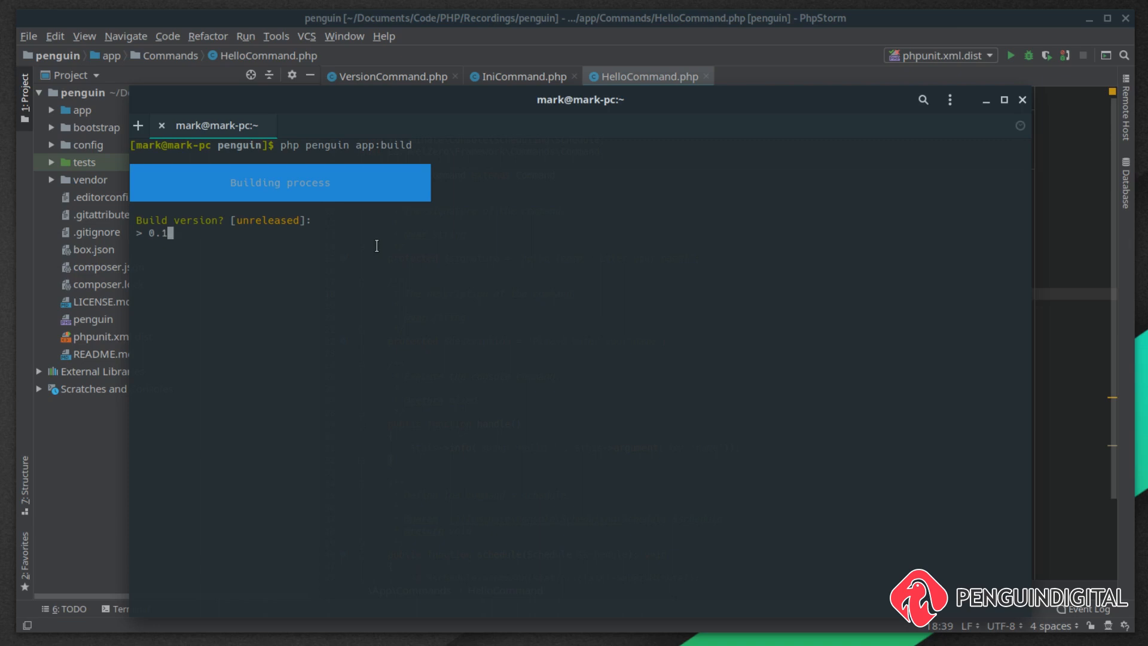
# Accept build version 0.1 to compile builds/penguin, then move into the builds folder
pyautogui.press('Return')
pyautogui.write('ls')
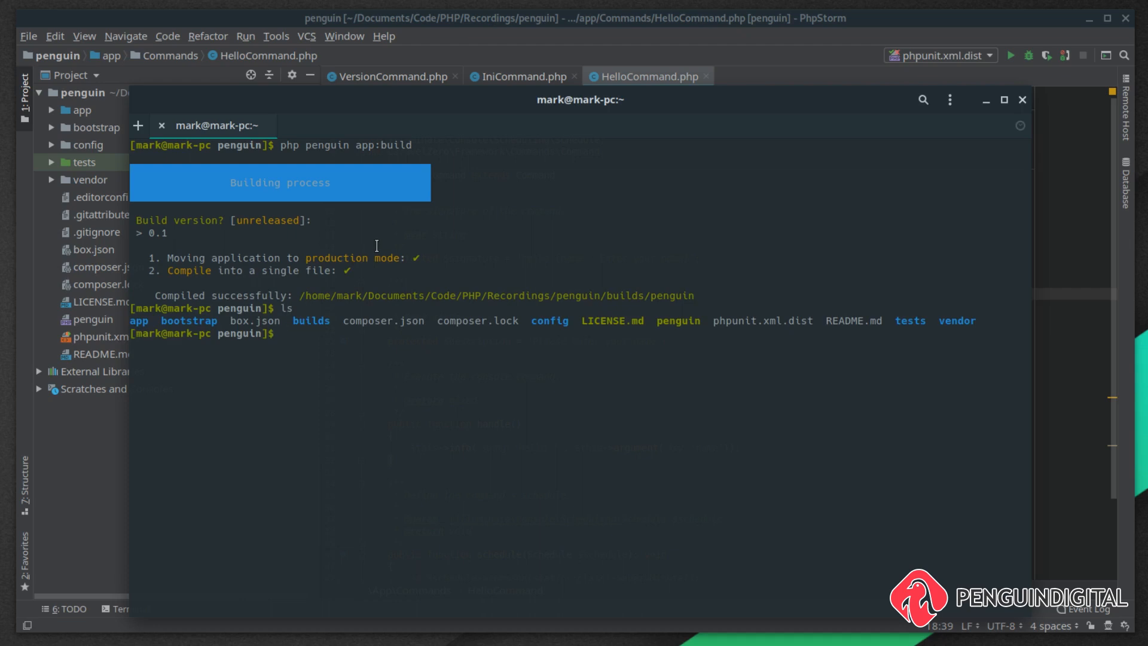
pyautogui.write('cd builds')
pyautogui.write('ls')
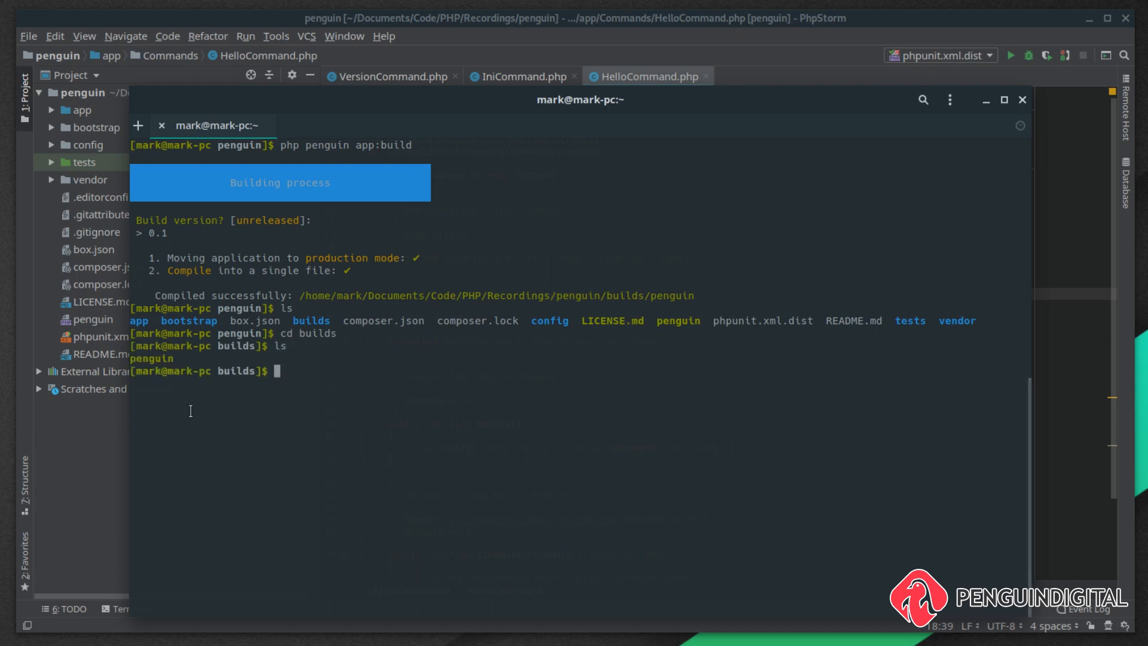
pyautogui.moveTo(329, 432)
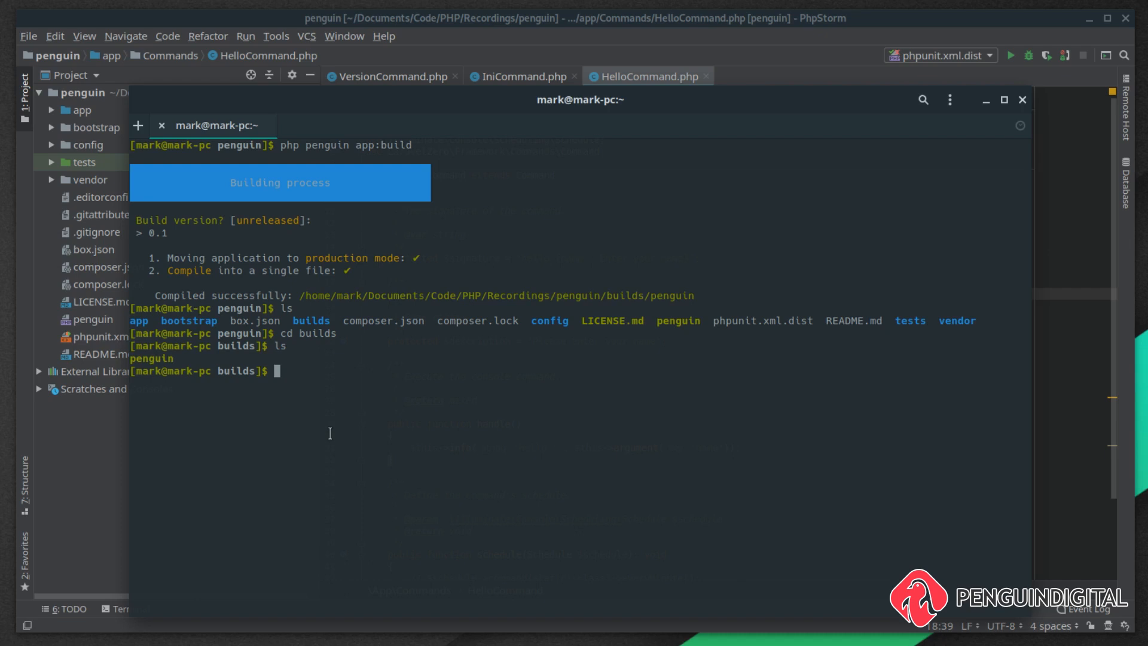
# Run the compiled penguin executable, then open the penguin file in vim
pyautogui.write('php peng')
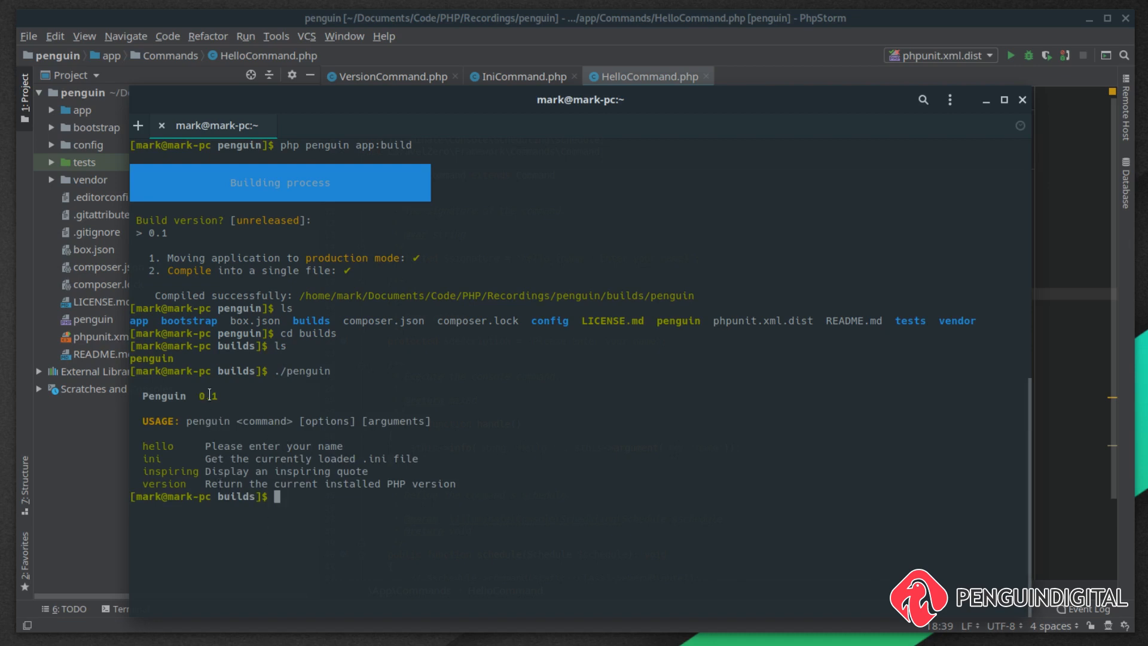
pyautogui.write('vim penguin')
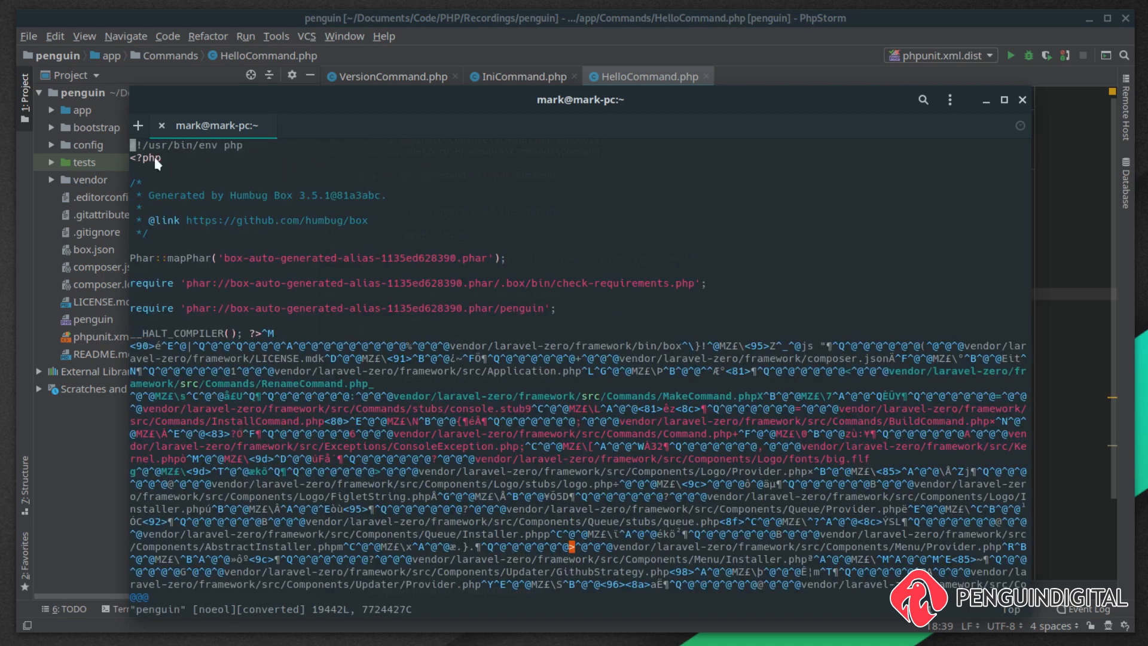
pyautogui.moveTo(183, 154)
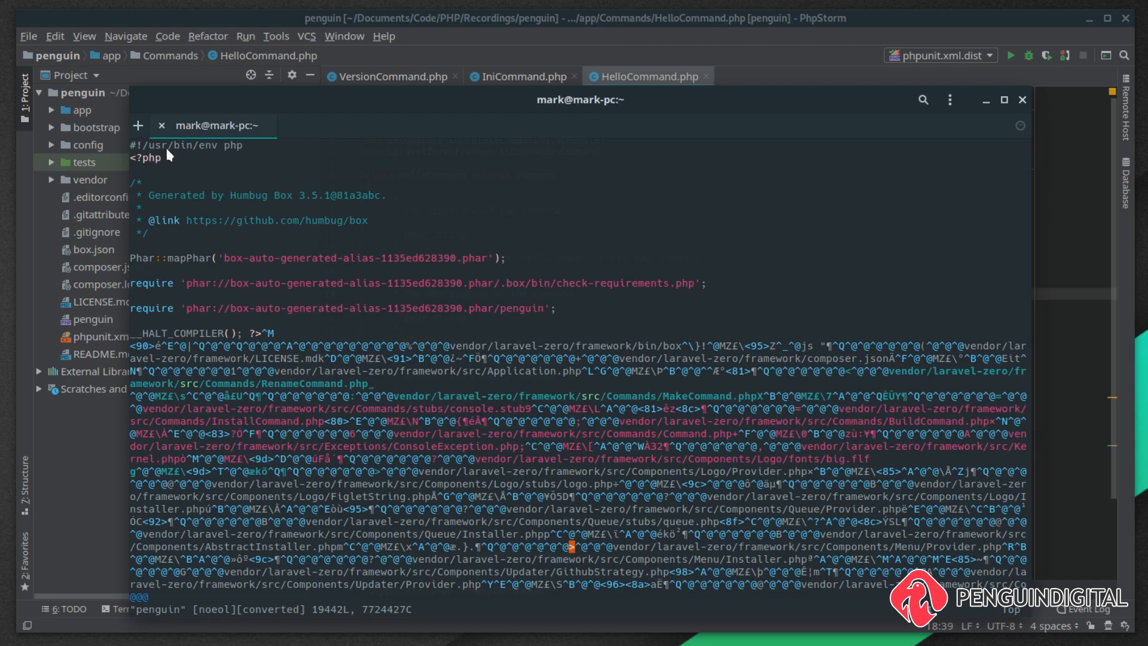
pyautogui.moveTo(245, 151)
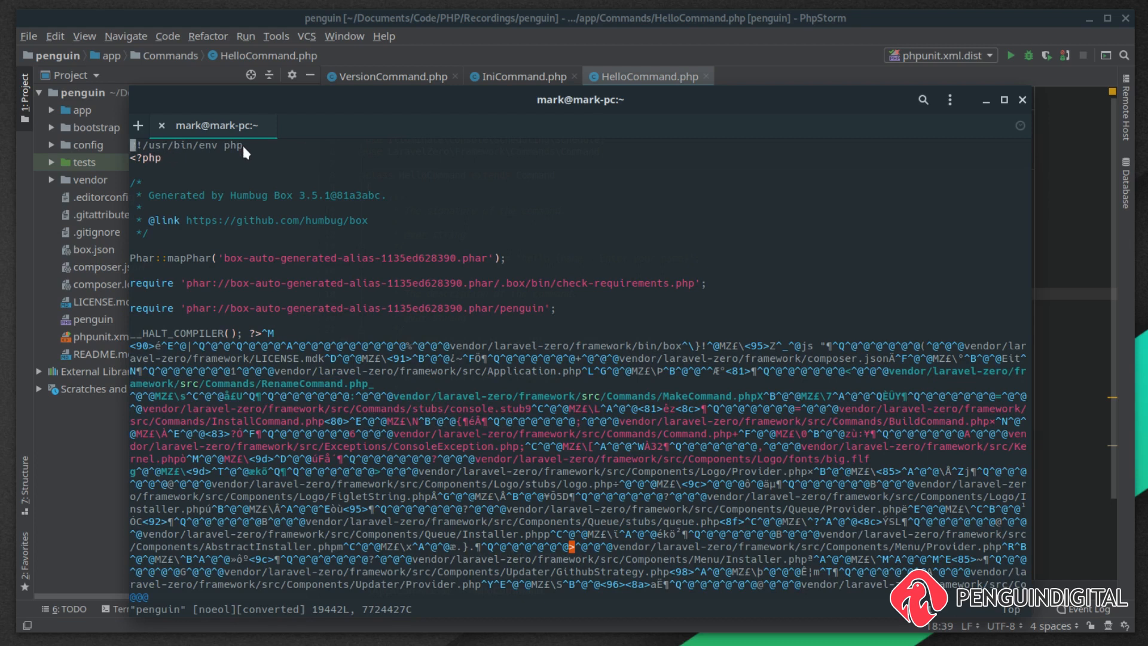
pyautogui.moveTo(297, 337)
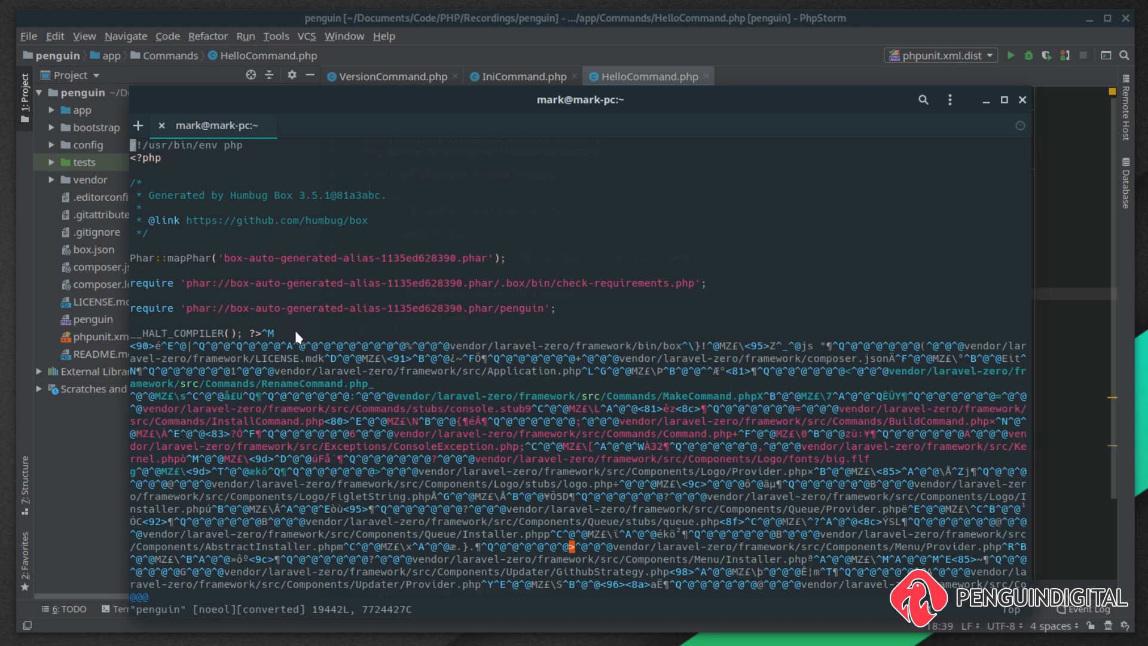
pyautogui.moveTo(359, 394)
pyautogui.write('ls')
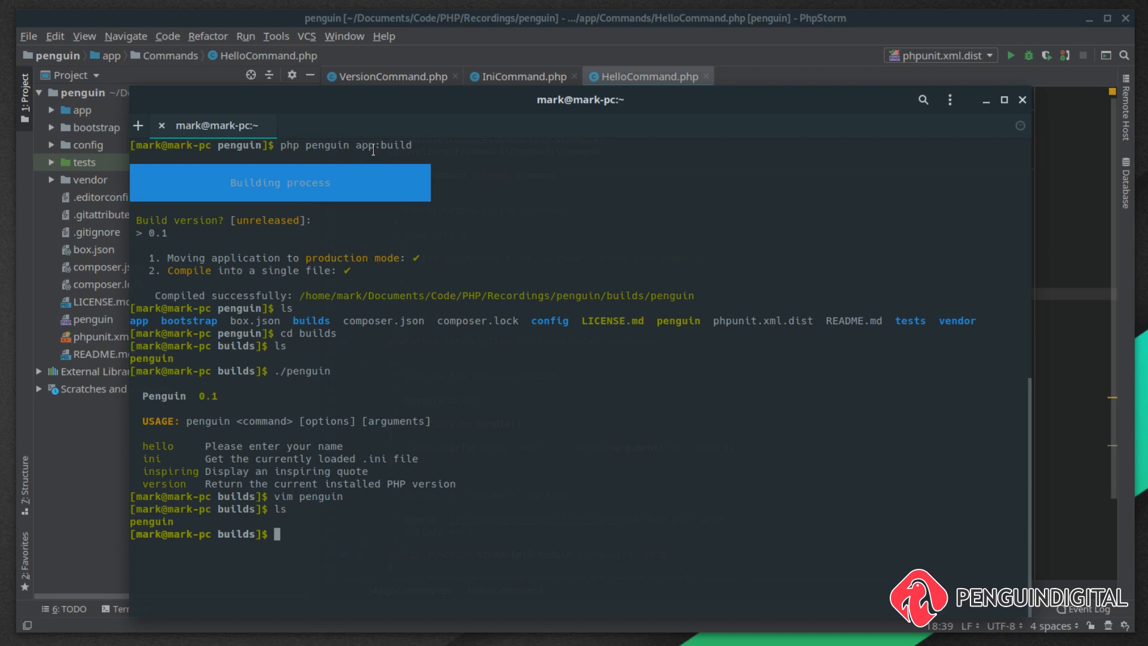
pyautogui.moveTo(337, 407)
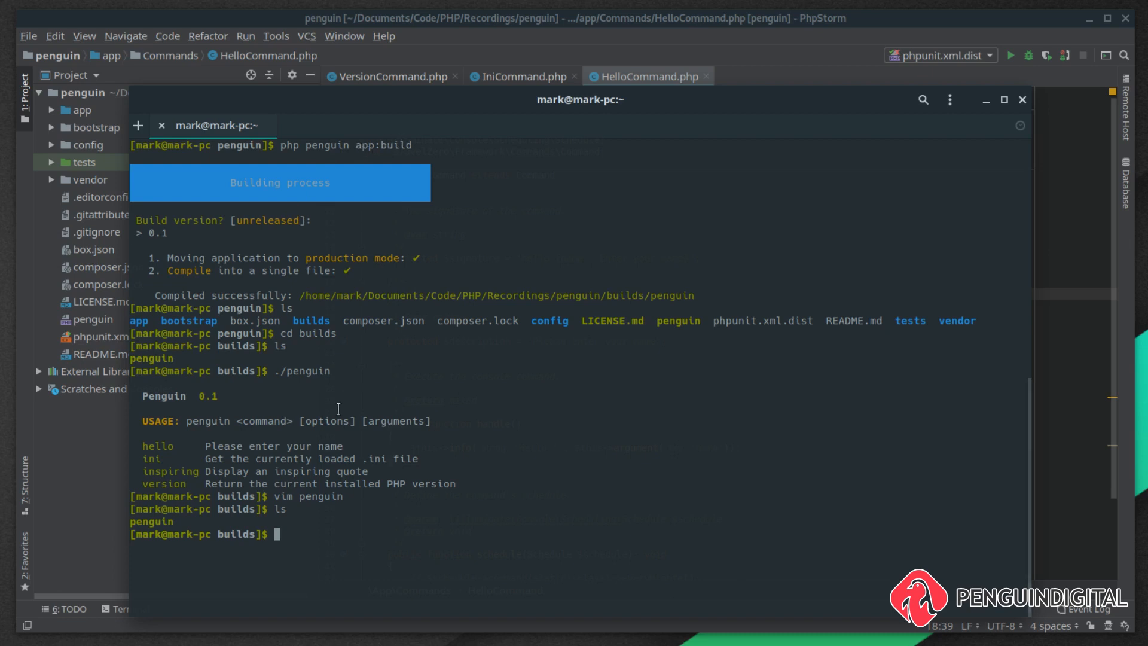